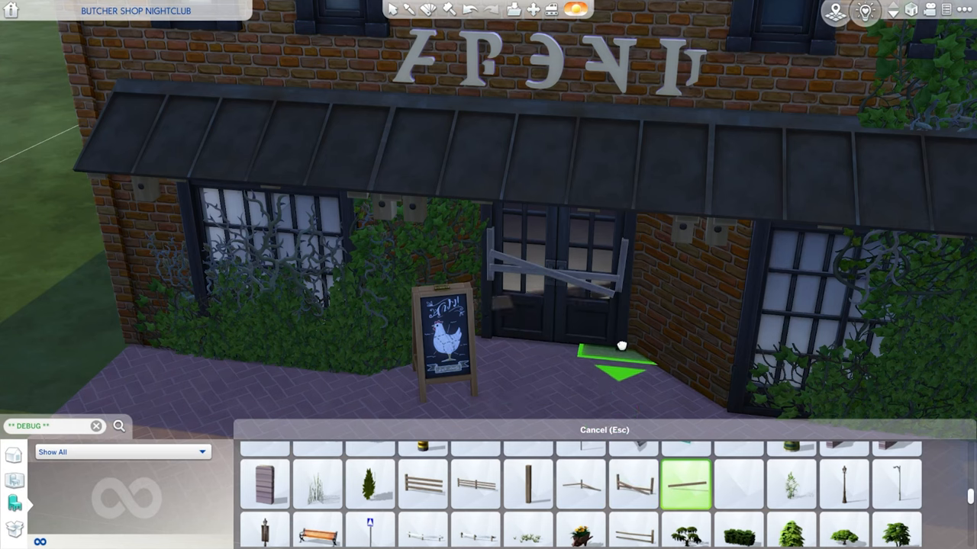
mouse_move(633, 356)
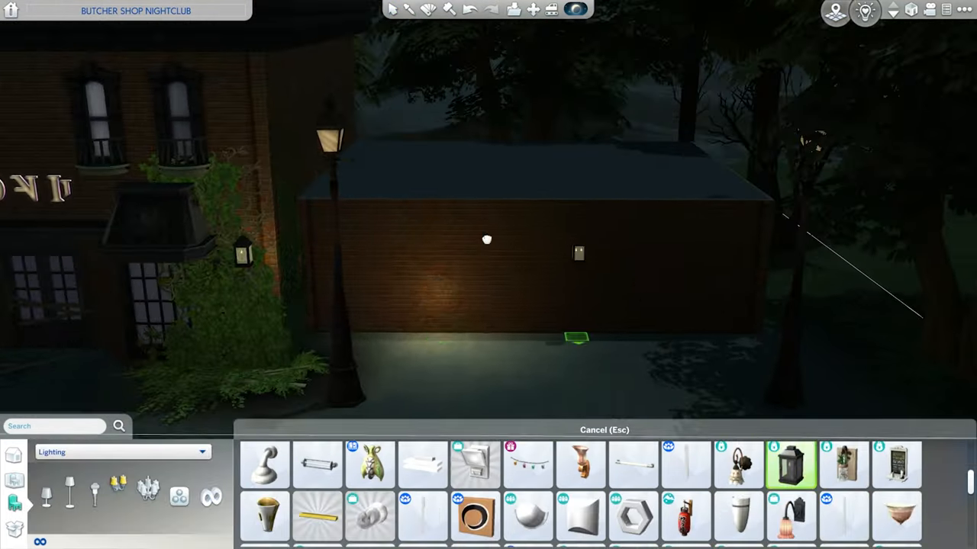
- Add a wall lantern to the annex, ivy over the garage shutters, and a rooftop vent
click(575, 9)
text(** DEBUG **)
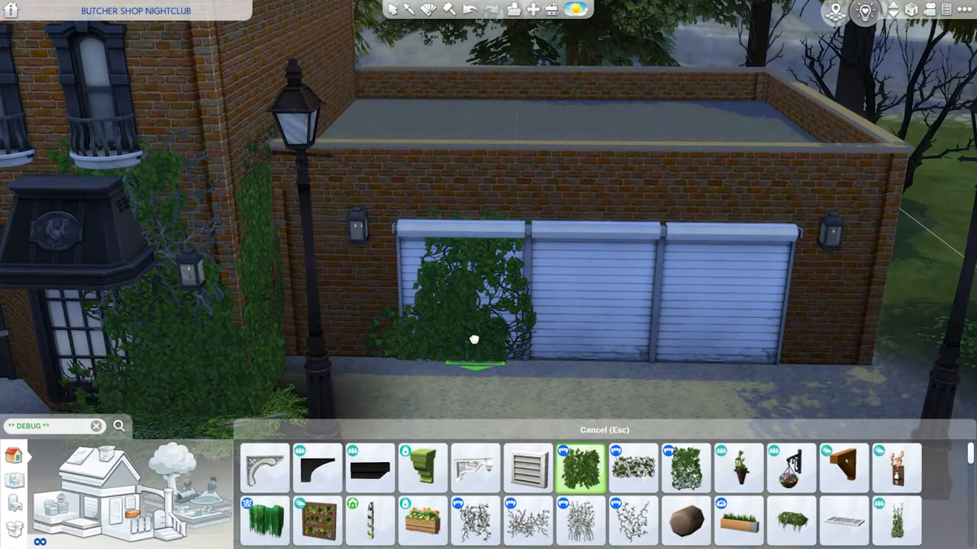
click(633, 468)
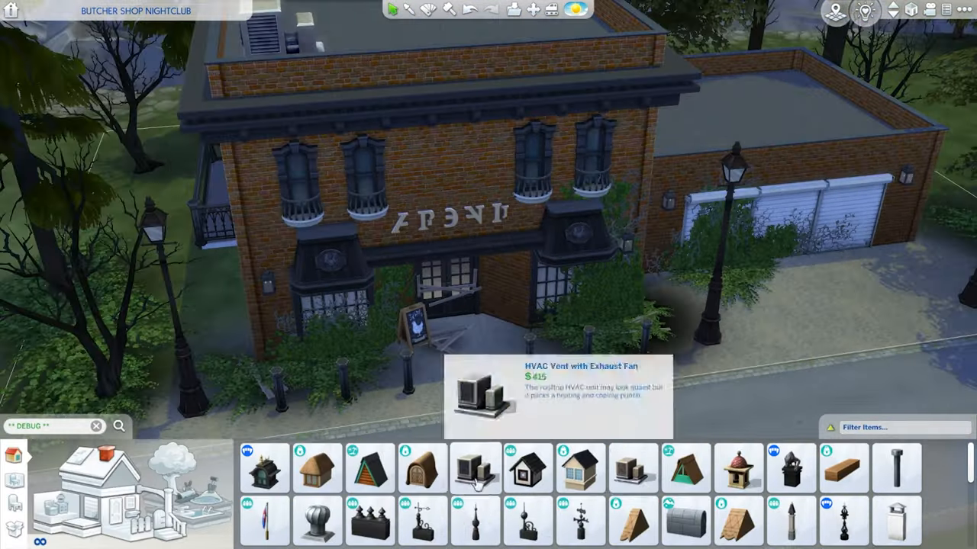
click(316, 523)
text(sign)
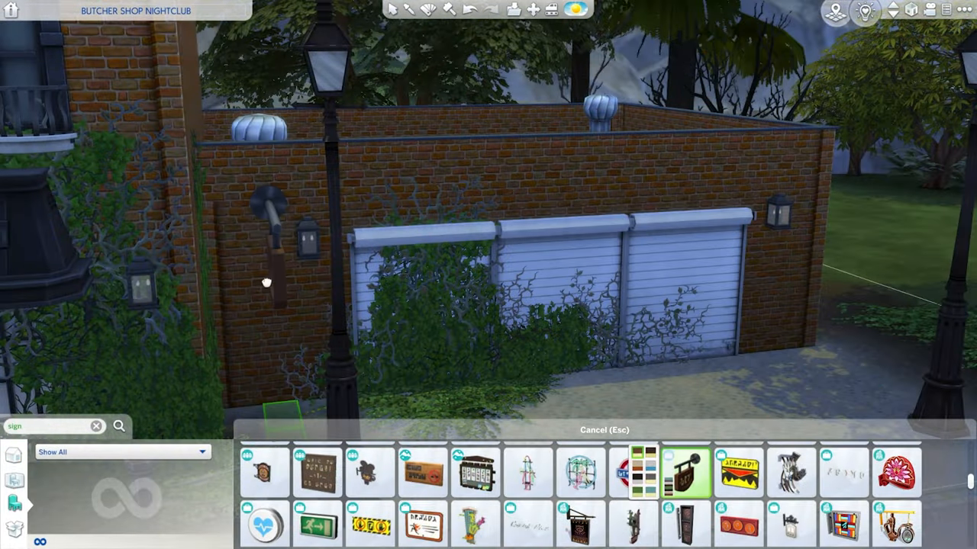
scroll(down, 3)
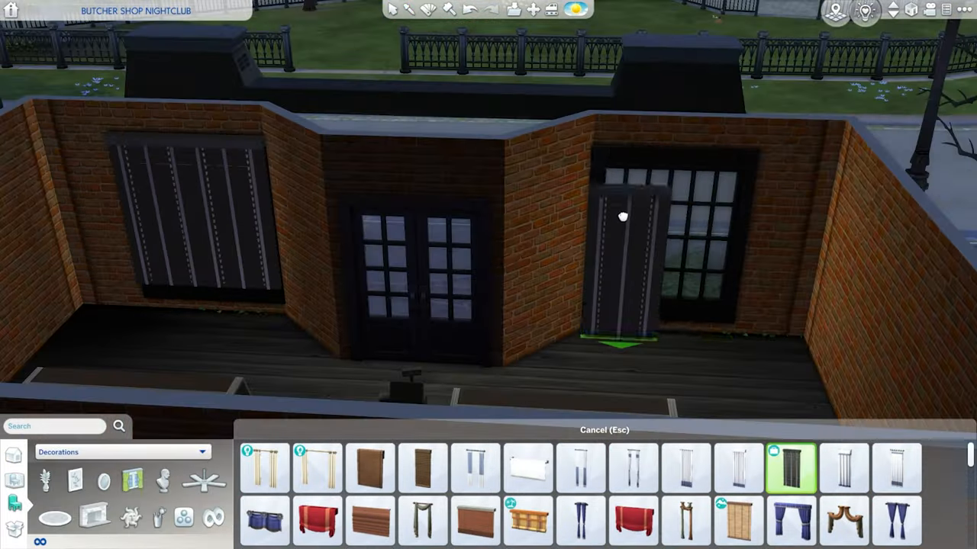
- Place a 'wood' item and overgrown greenery, then hang the butcher emblem banner on the brick wall
text(wood)
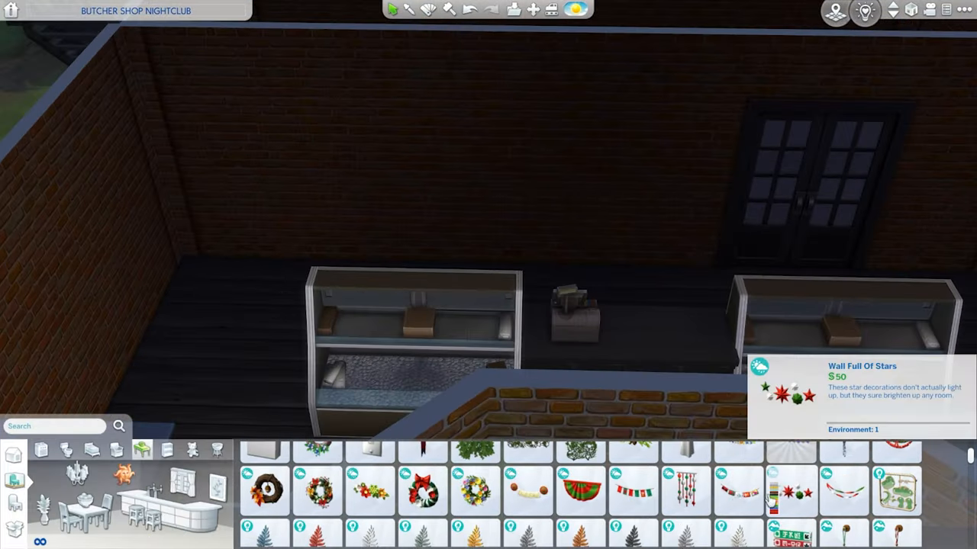
click(474, 450)
text(** DEBUG **)
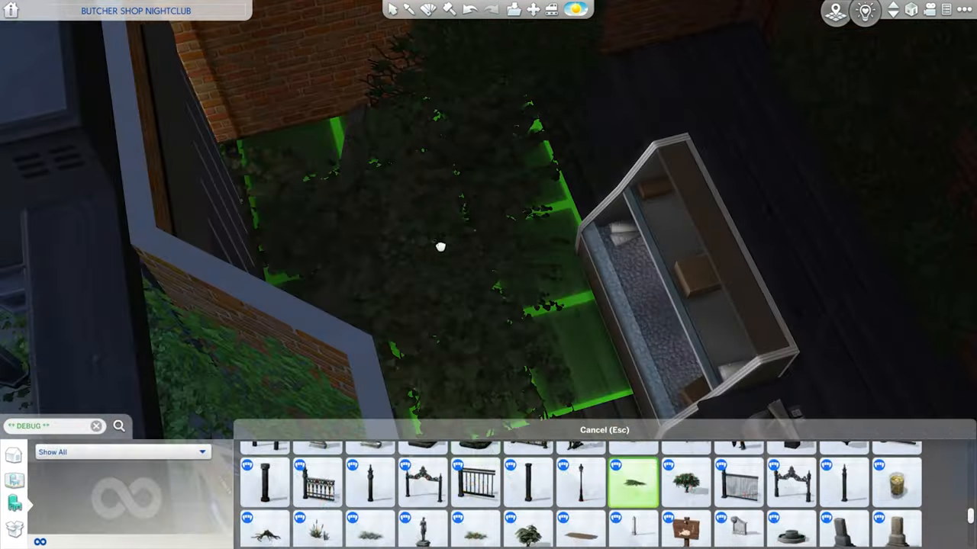
click(368, 528)
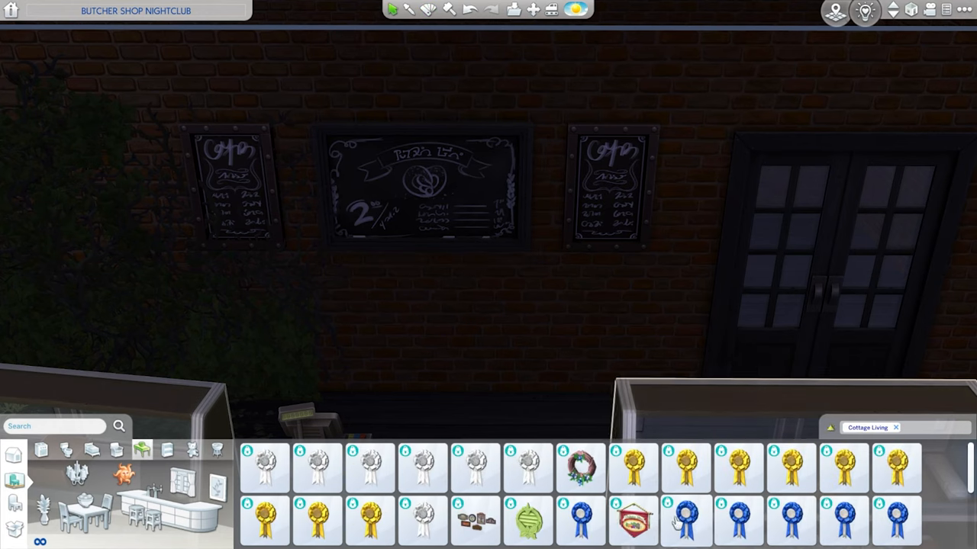
click(633, 521)
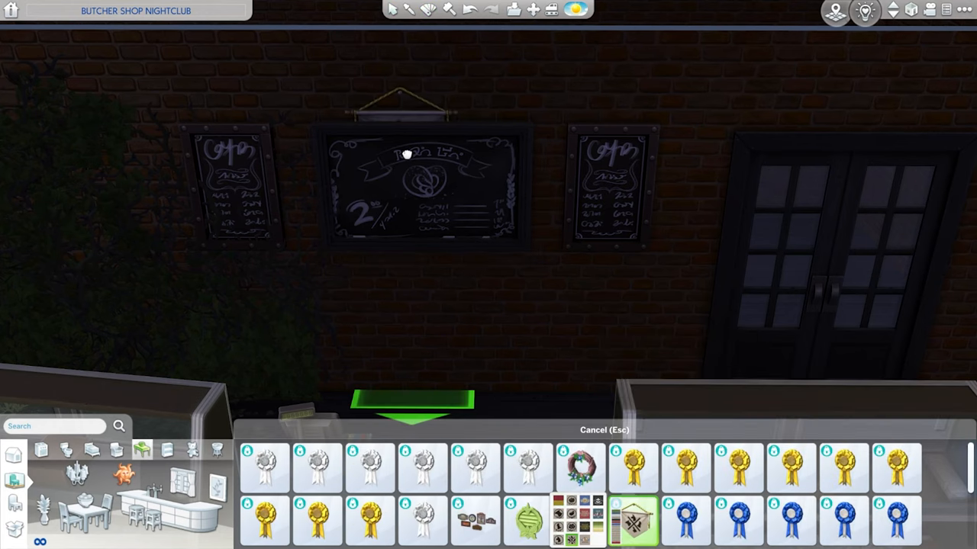
click(632, 519)
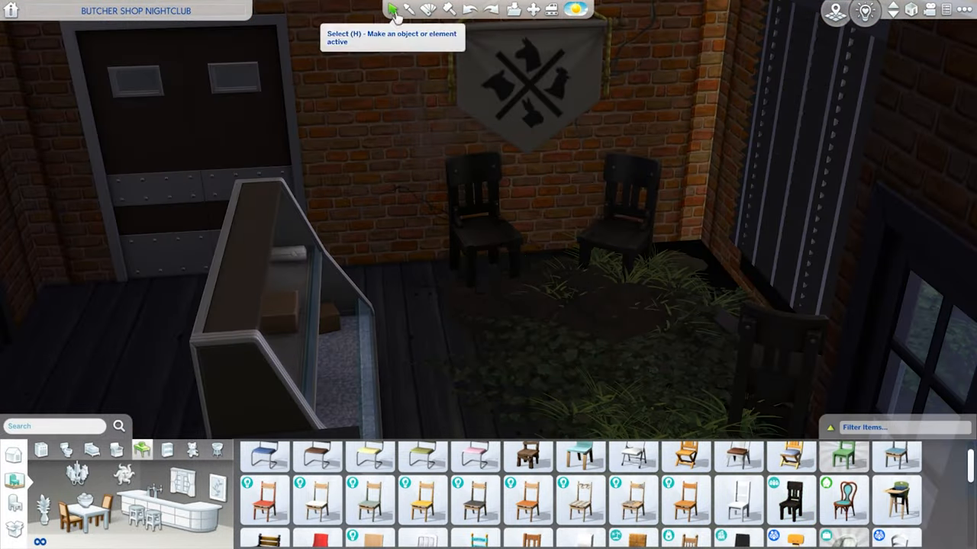
- Add a cobweb by the door and two more broken planks across the boarded doors
text(trash)
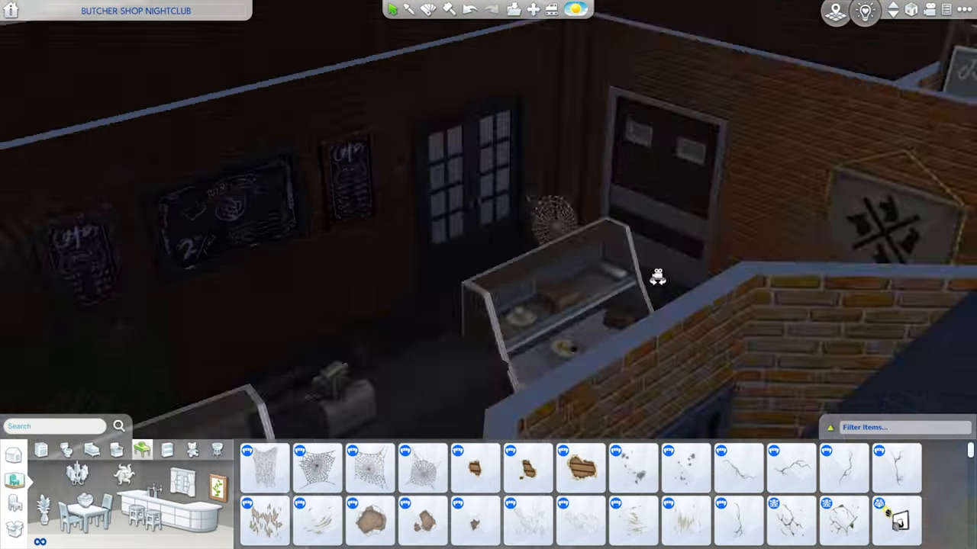
click(368, 467)
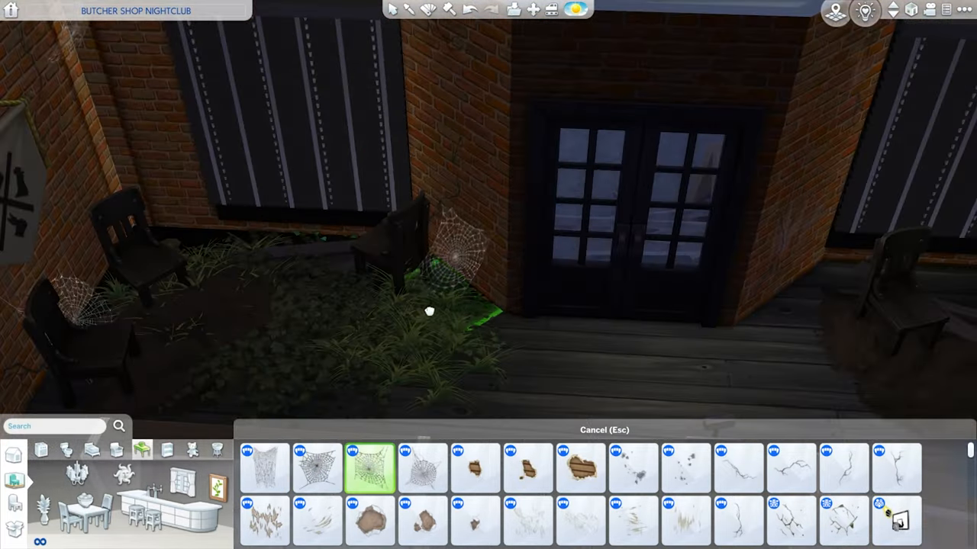
text(deb)
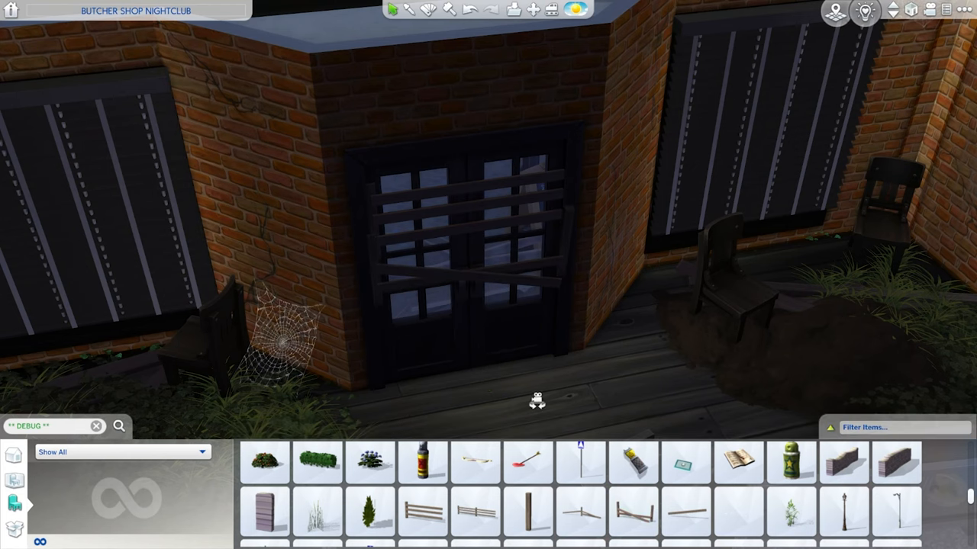
click(685, 513)
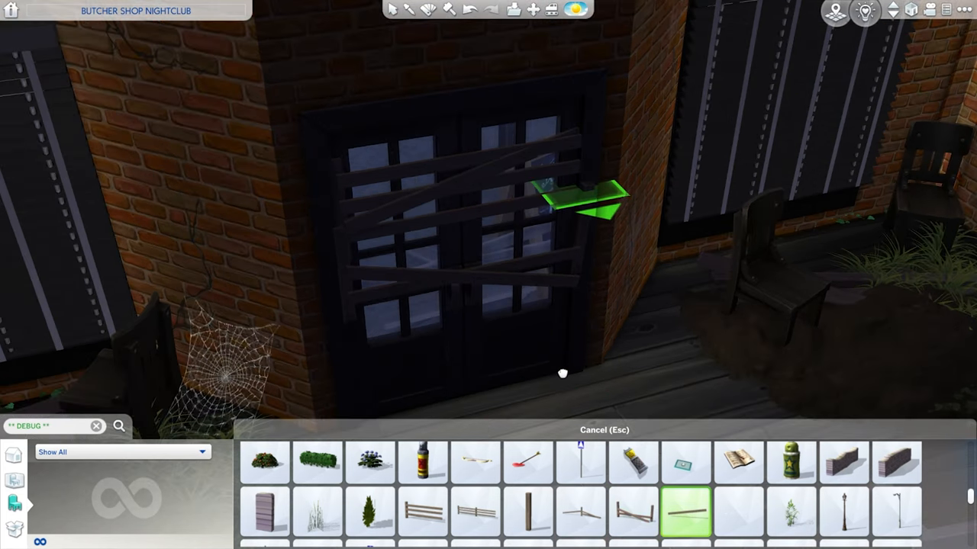
click(738, 463)
text(book)
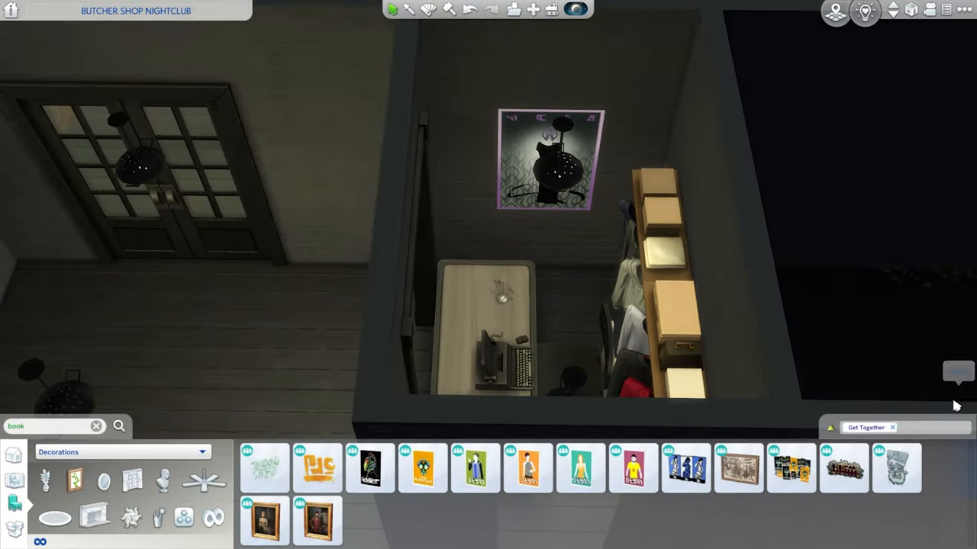
- Place a decoration and a ceiling light in the small office
click(422, 468)
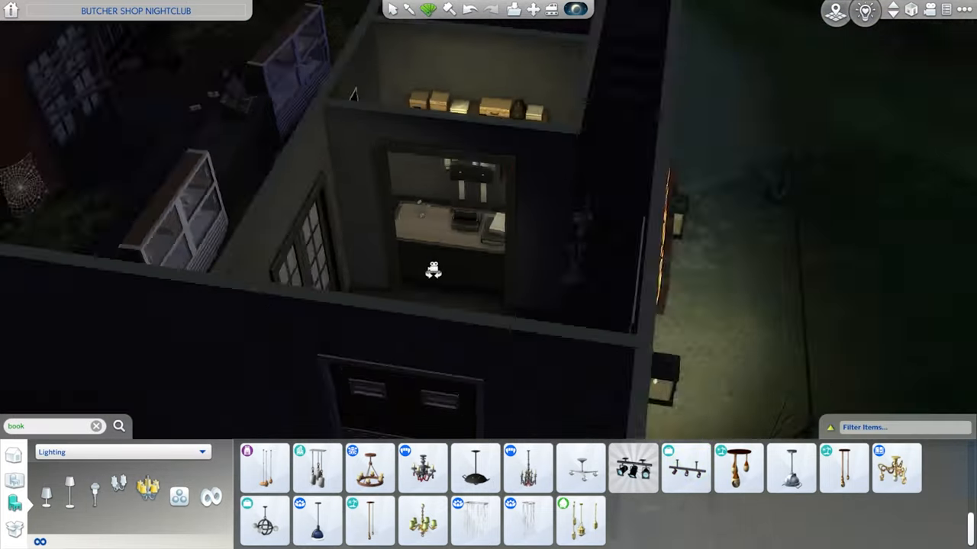
click(633, 468)
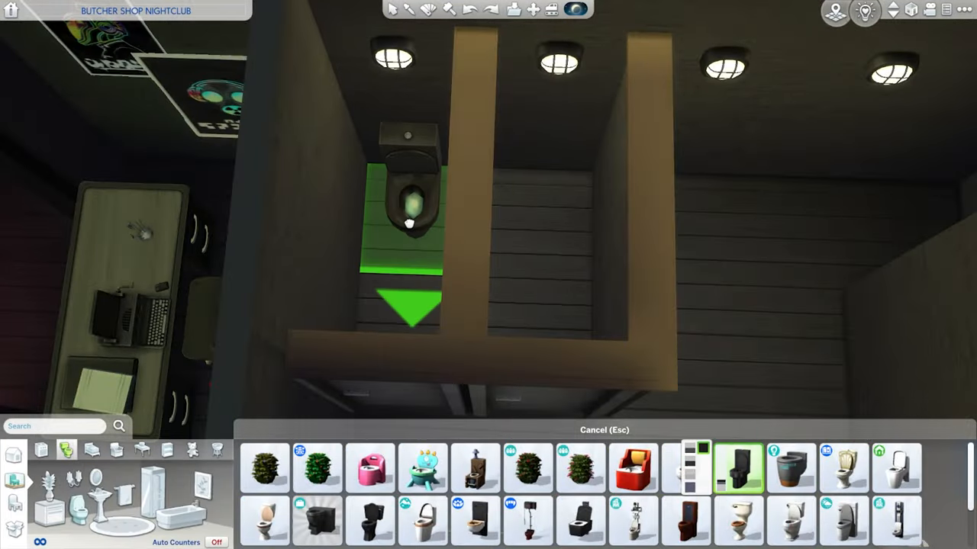
- Find the black toilet via 'toilet' and place it in a restroom stall
text(toilet)
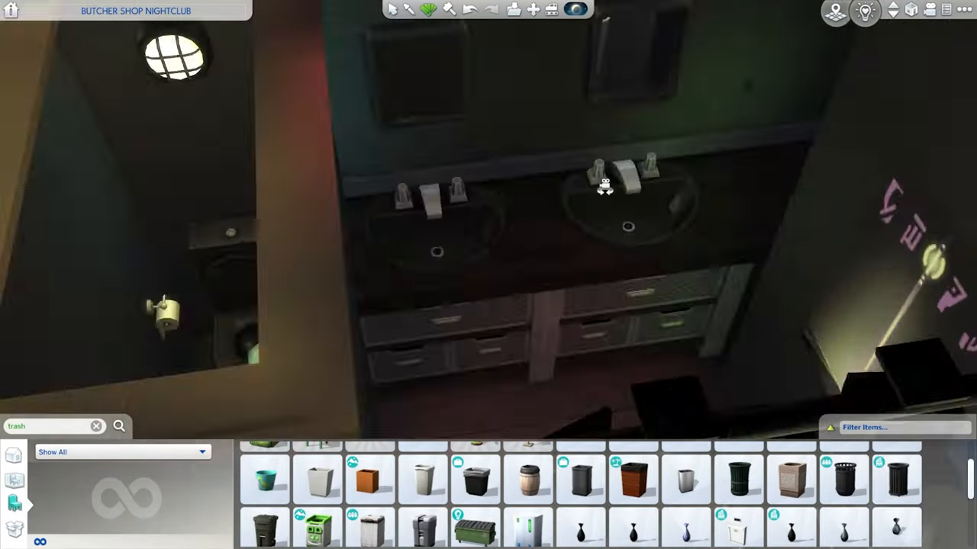
click(96, 426)
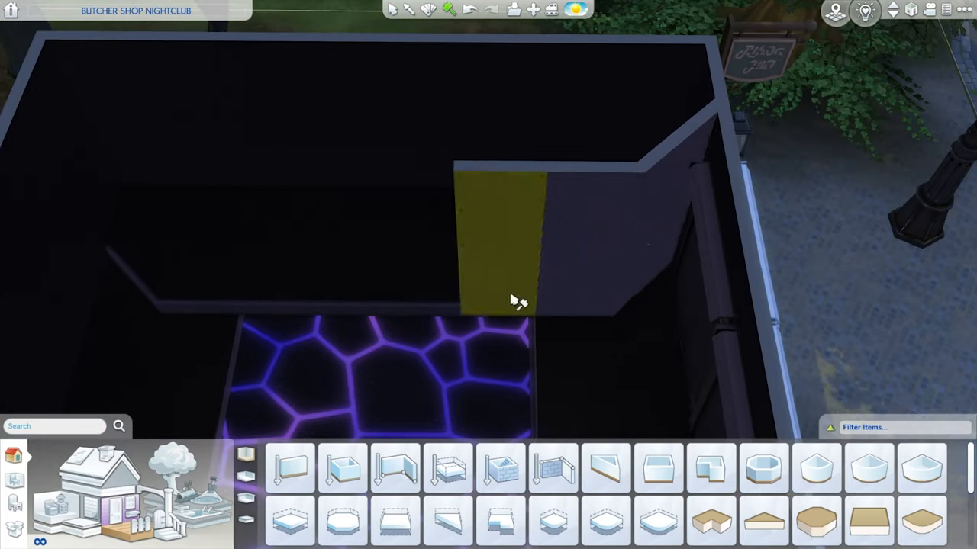
- Place spotlight rigs below and on the wall above the purple dance floor
text(dj)
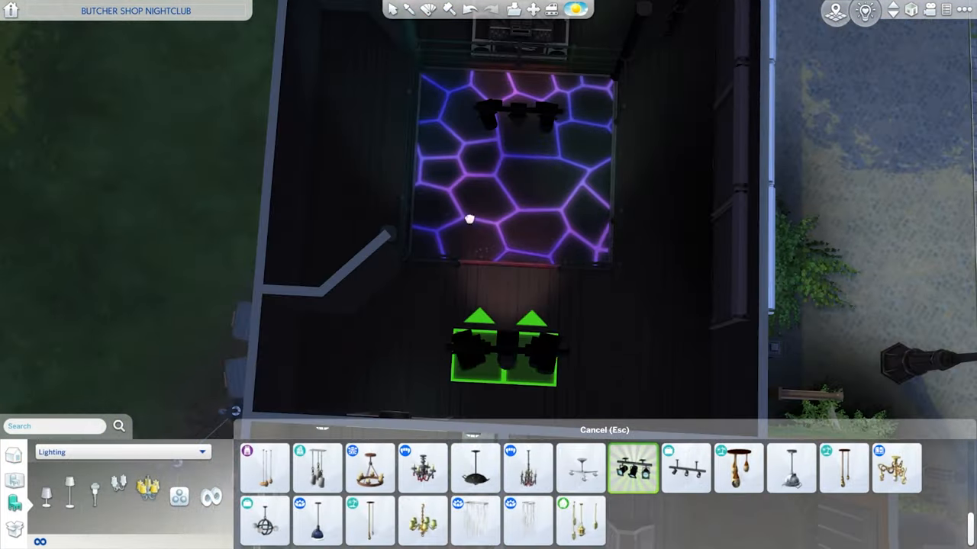
click(685, 468)
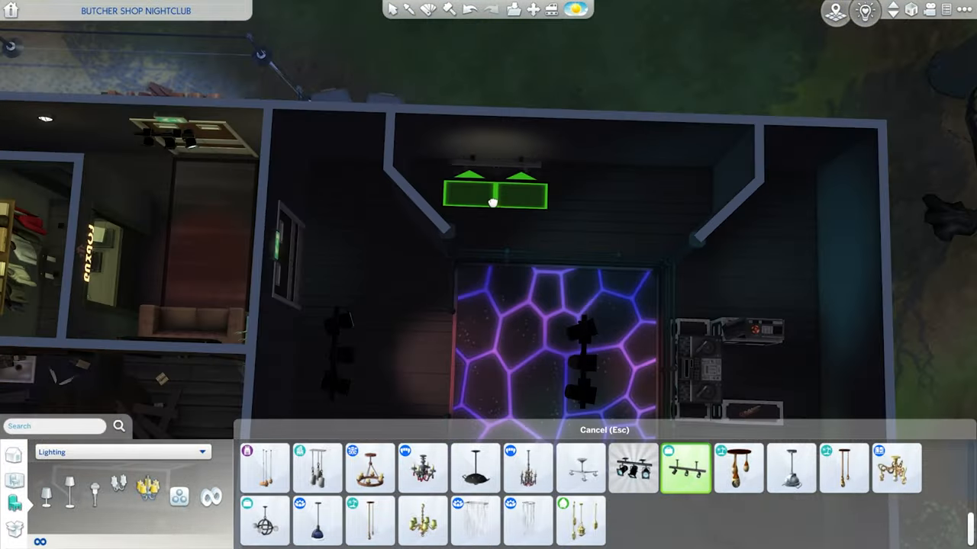
click(634, 468)
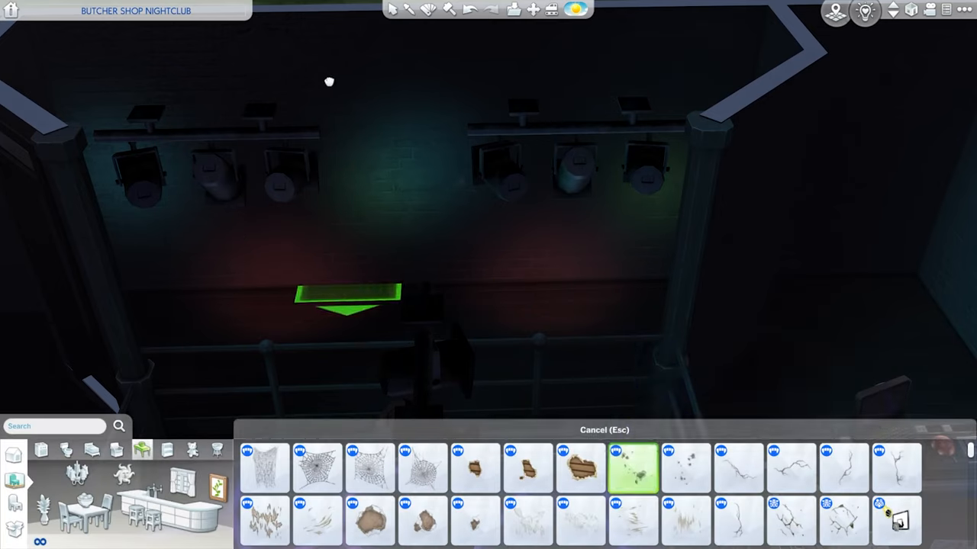
- Search 'bar' and place the backlit bottle shelf behind the bar counter
text(bar)
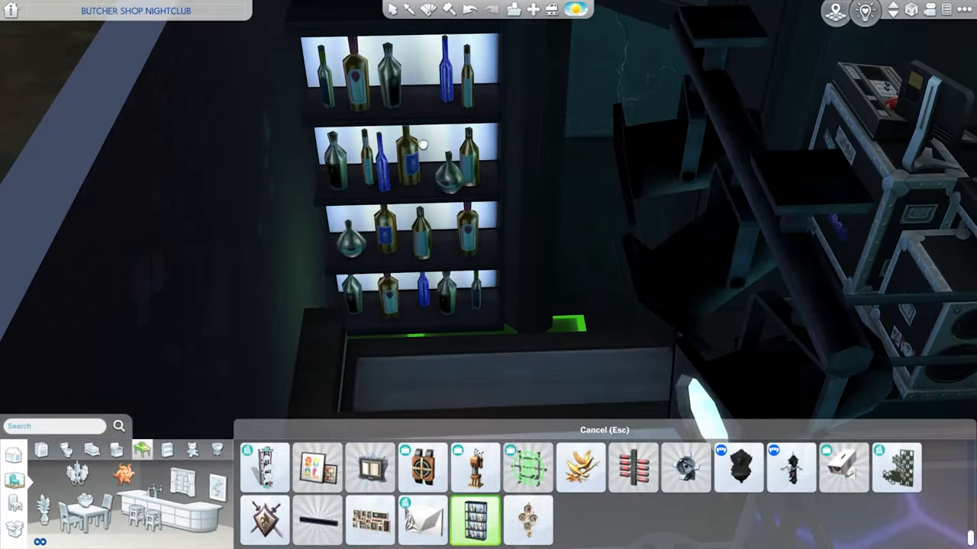
click(632, 468)
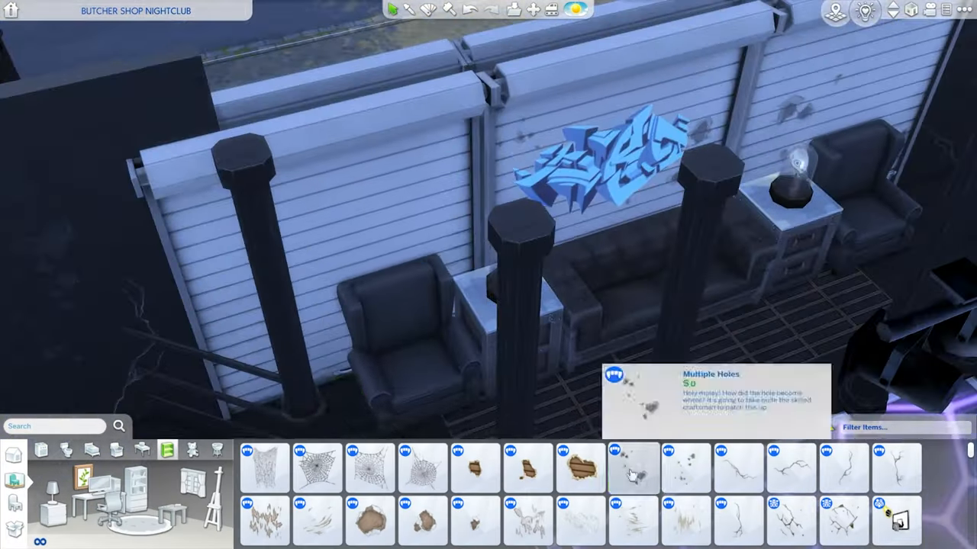
- Place a Multiple Holes damage decal on the graffiti shutter wall behind the armchairs
click(632, 467)
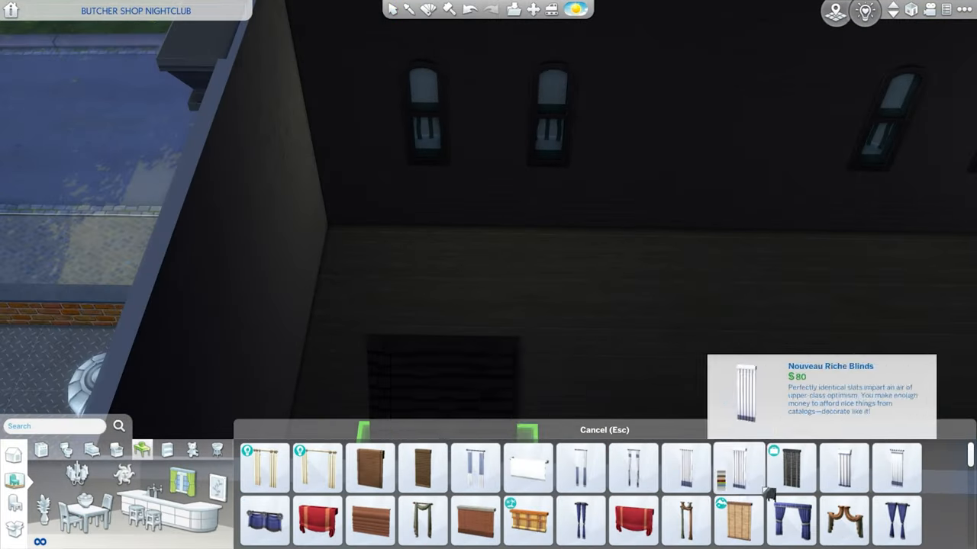
- Place blinds, such as Nouveau Riche Blinds, on the dark wall's windows
click(790, 468)
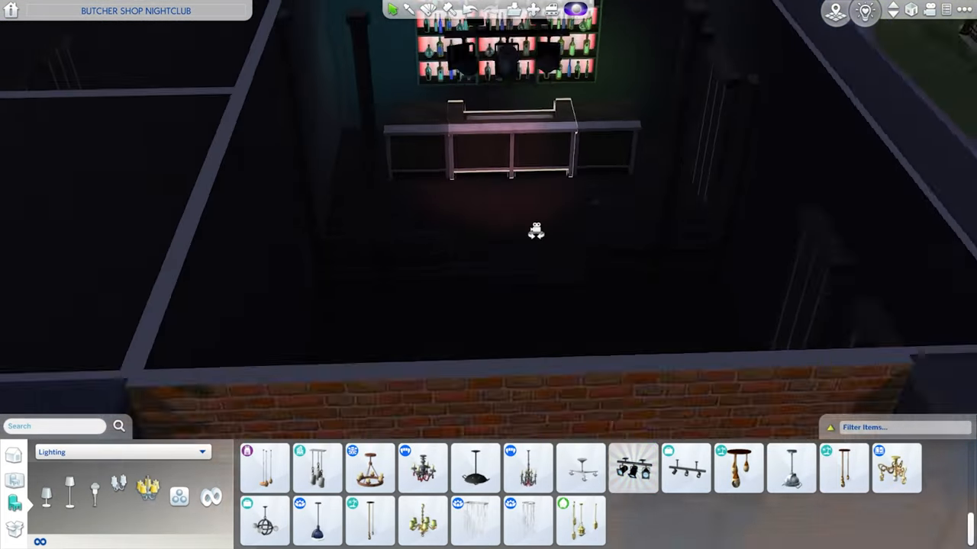
- Place a ceiling light in the dark bar room behind the brick wall
click(633, 468)
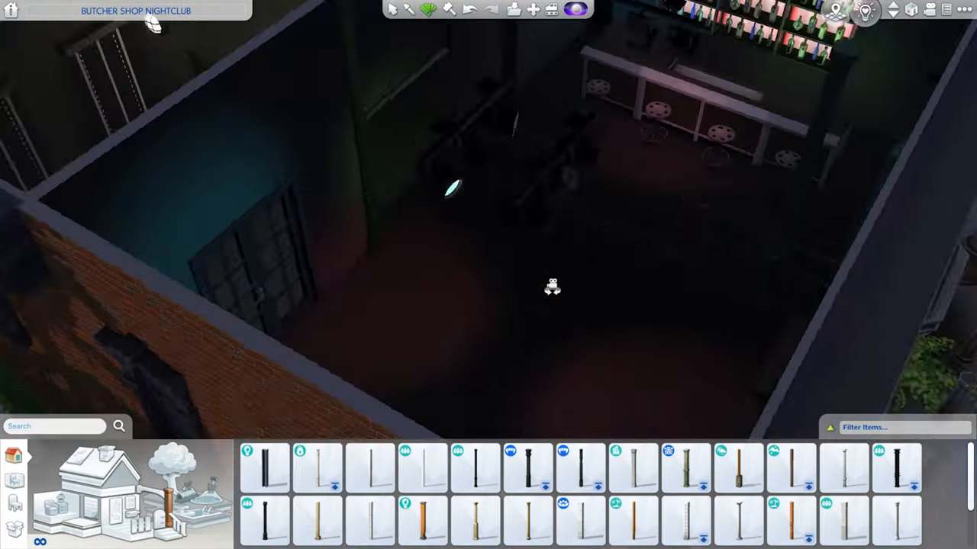
- Place an Embark Nightstand by the red sofas and add a sink to the bar
click(747, 509)
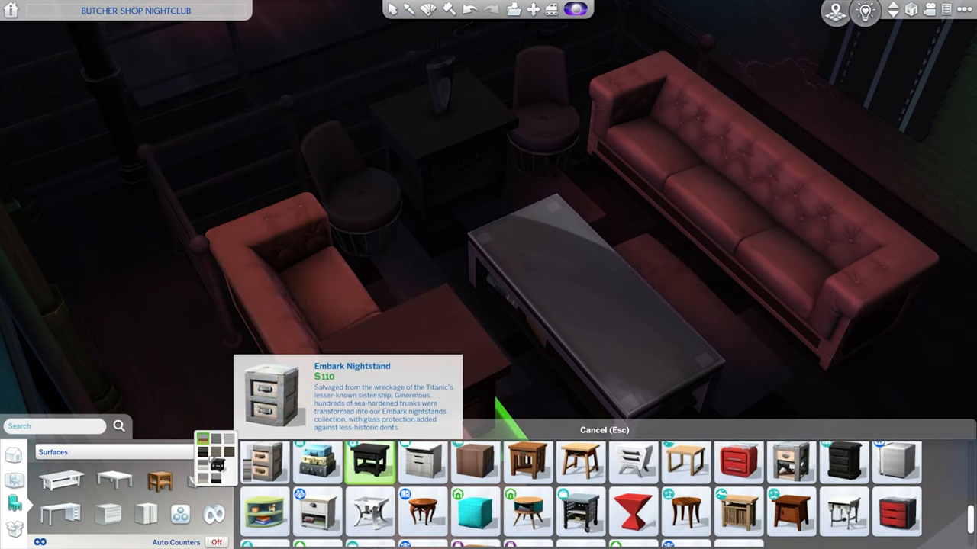
click(611, 168)
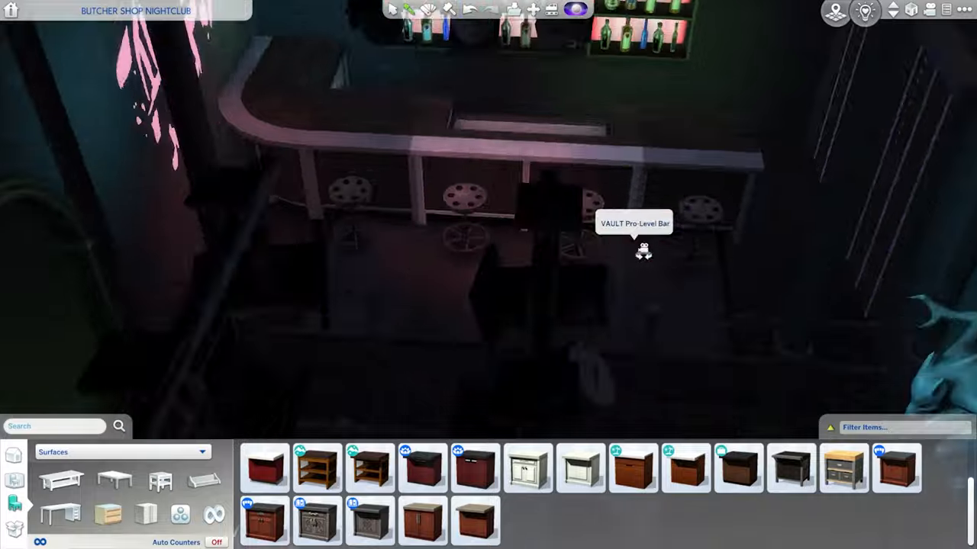
text(sink)
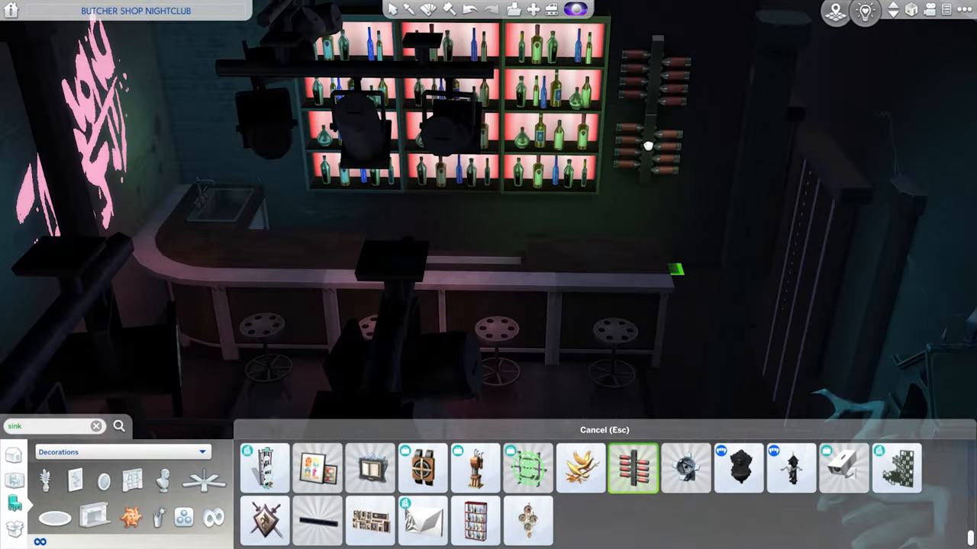
text(trash)
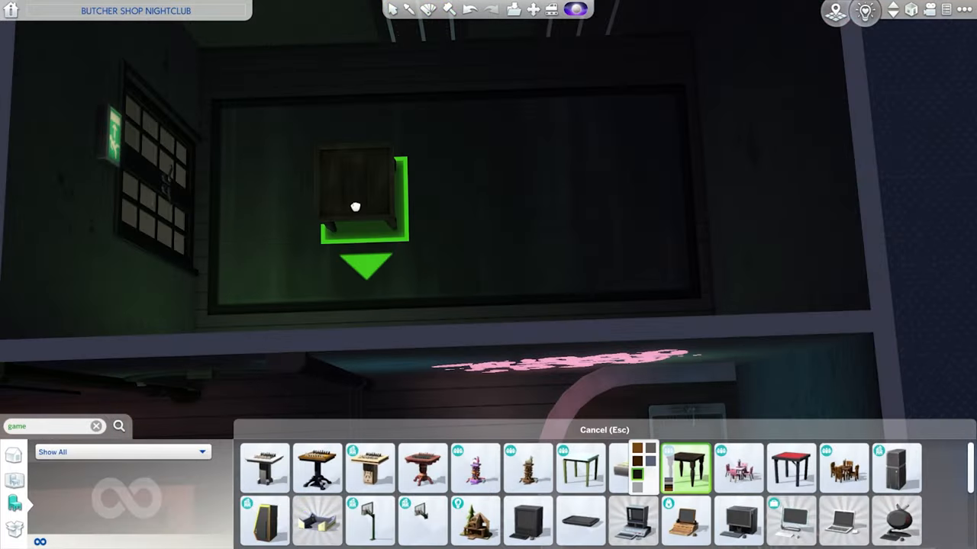
- Add a small game-room table, a Mason Multi-Jar ceiling light and gas-mask posters
click(96, 426)
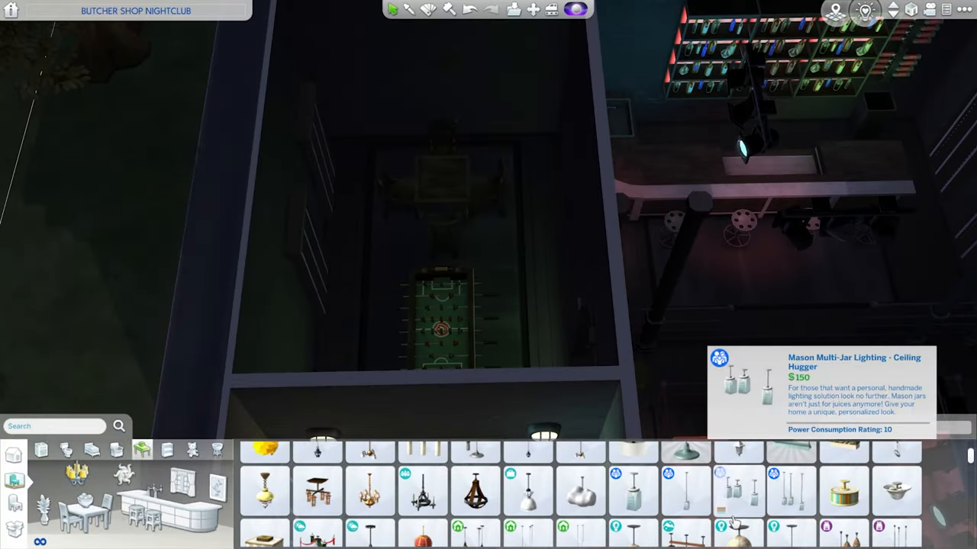
click(684, 479)
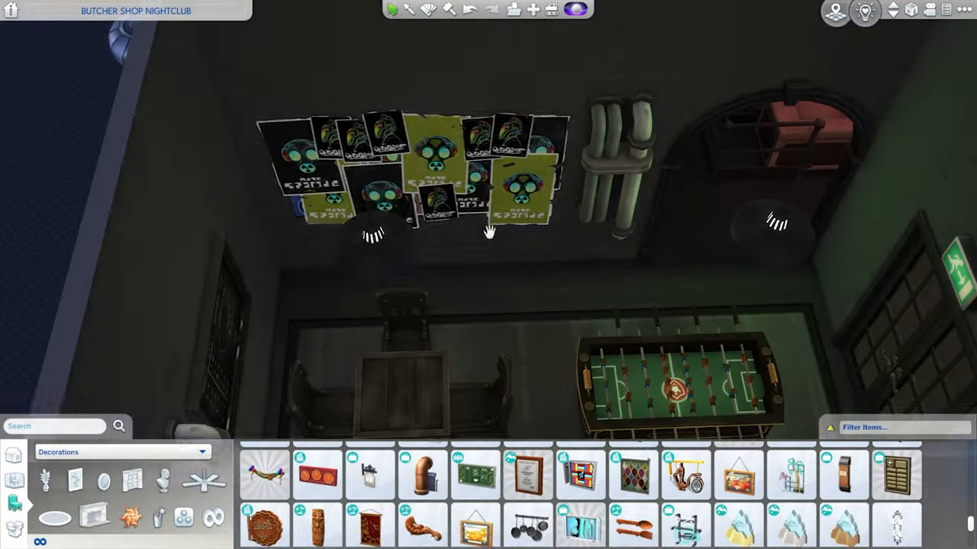
click(843, 475)
text(speaker)
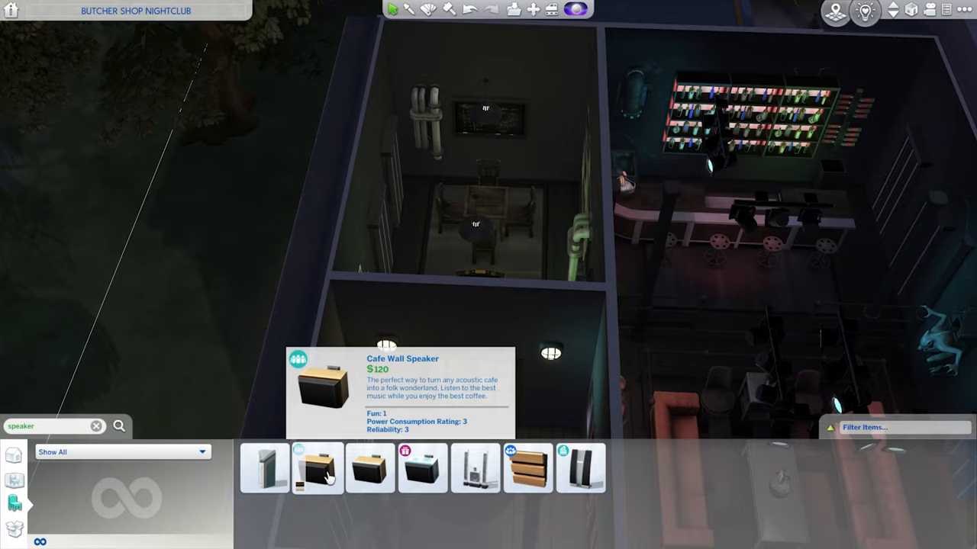
- Select Cafe Wall Speakers for the club walls
click(369, 468)
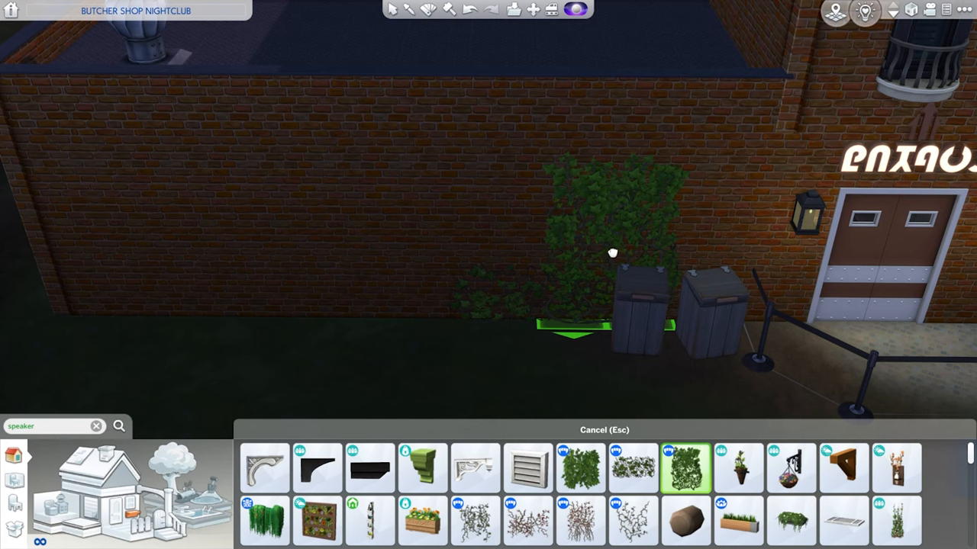
- Grow ivy and bare vines on the brick wall and add weathering decals near the entrance
click(580, 521)
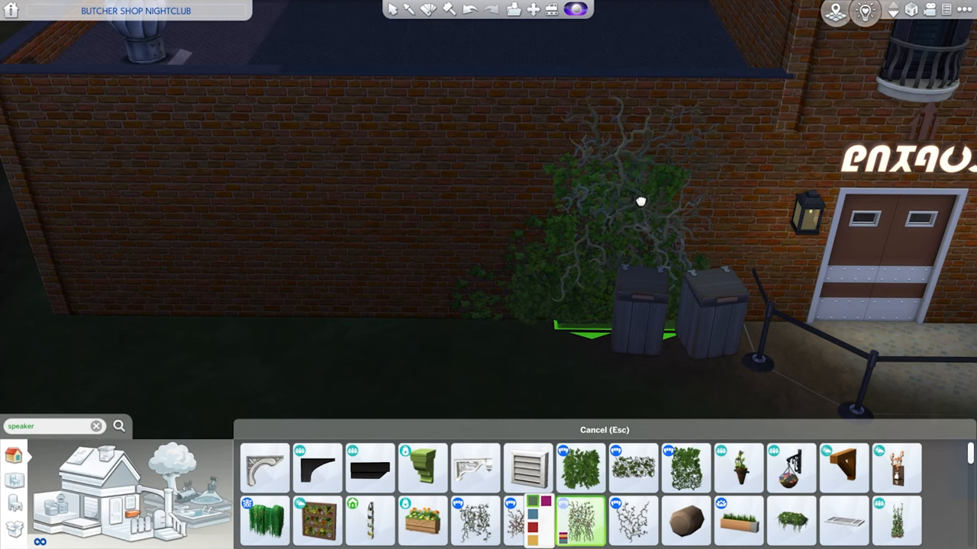
click(632, 520)
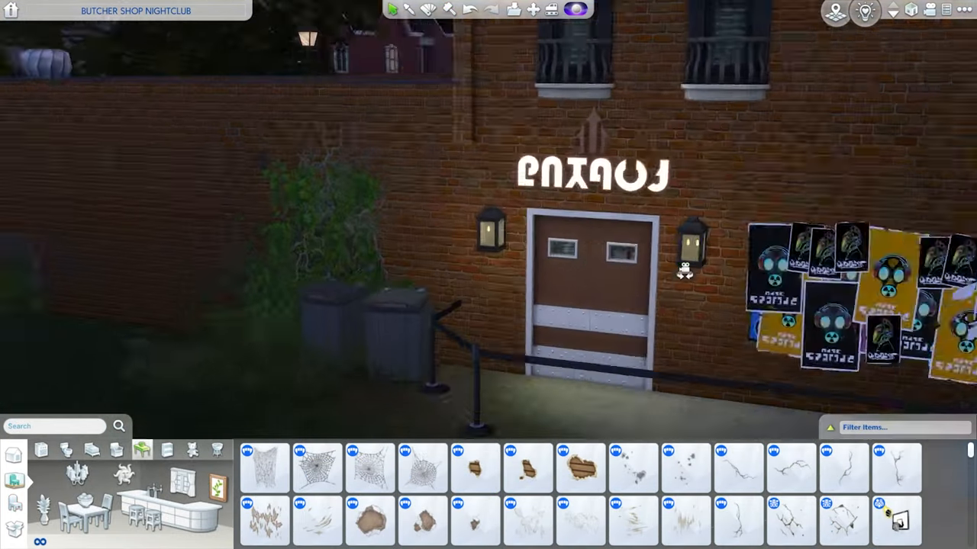
click(790, 468)
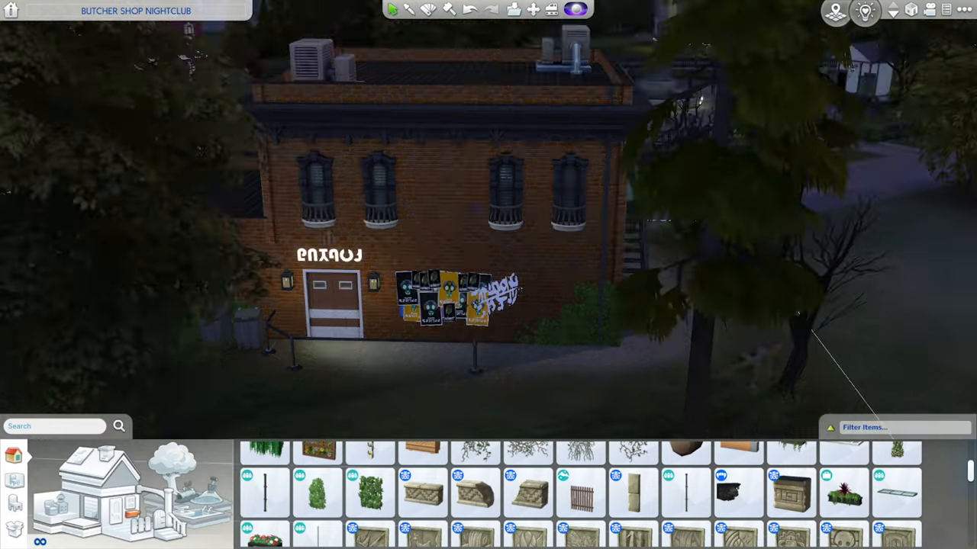
click(263, 493)
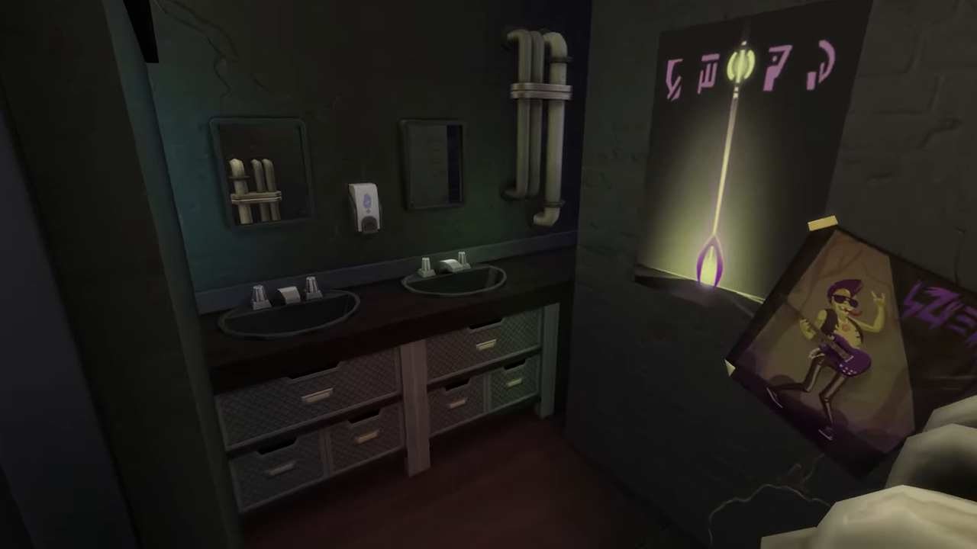
mouse_move(489, 275)
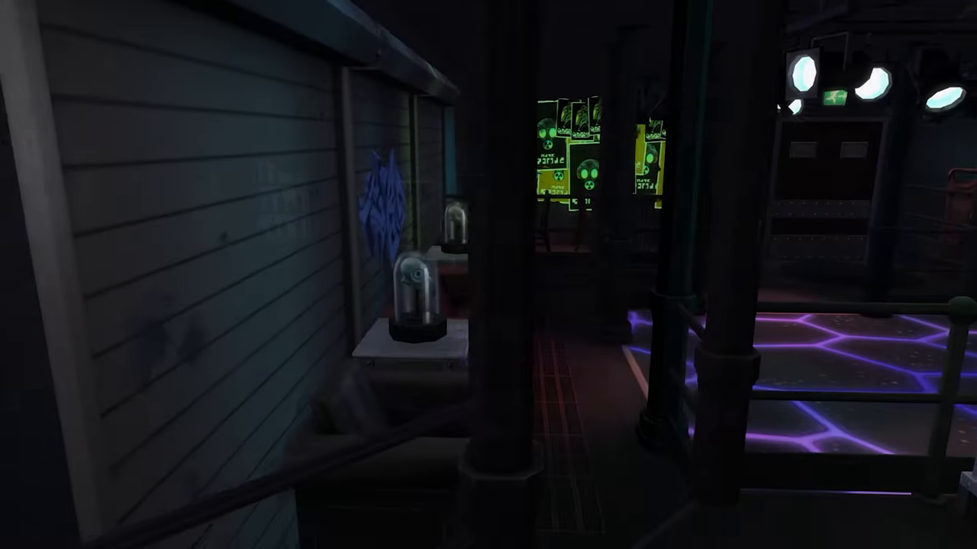
mouse_move(489, 275)
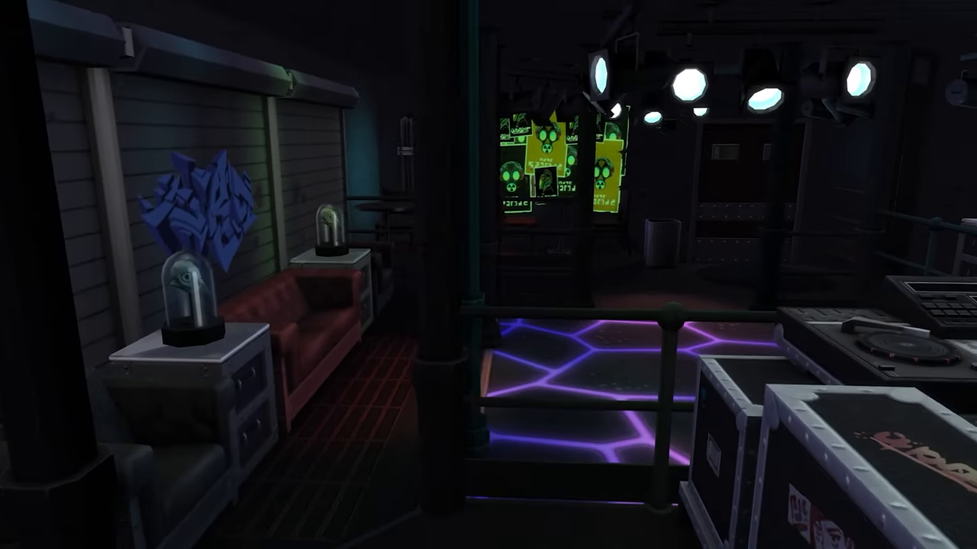